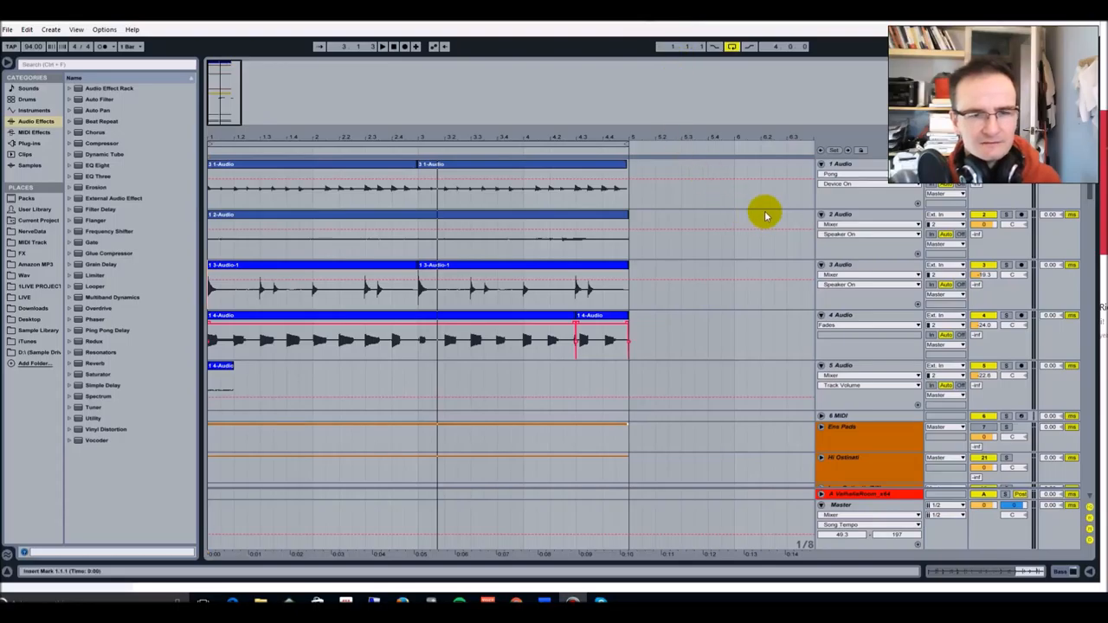
mouse_move(775, 197)
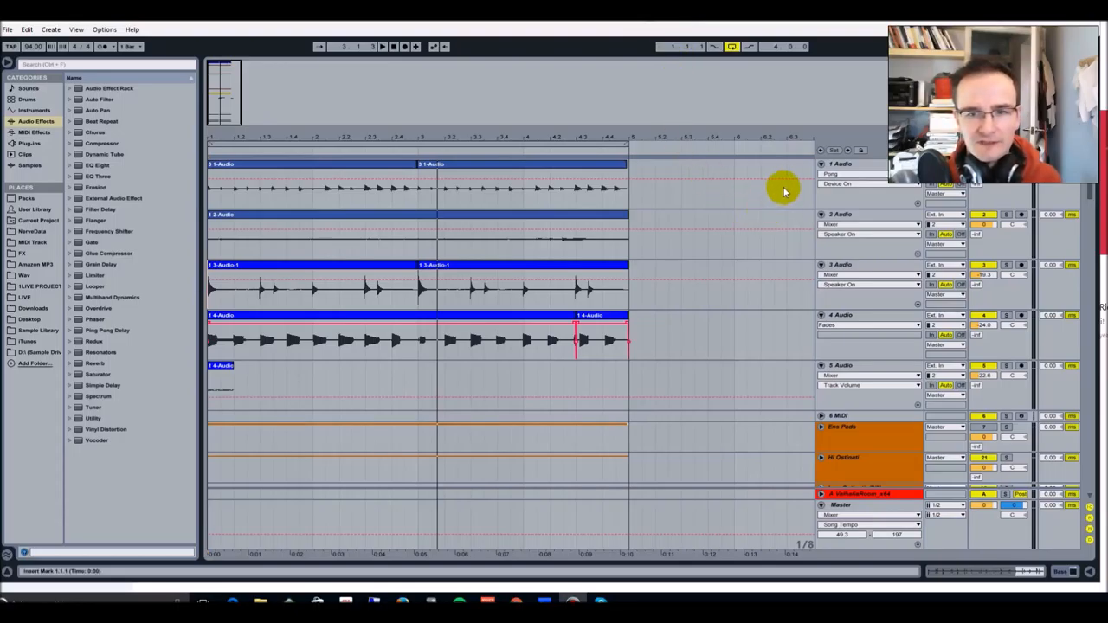
mouse_move(814, 173)
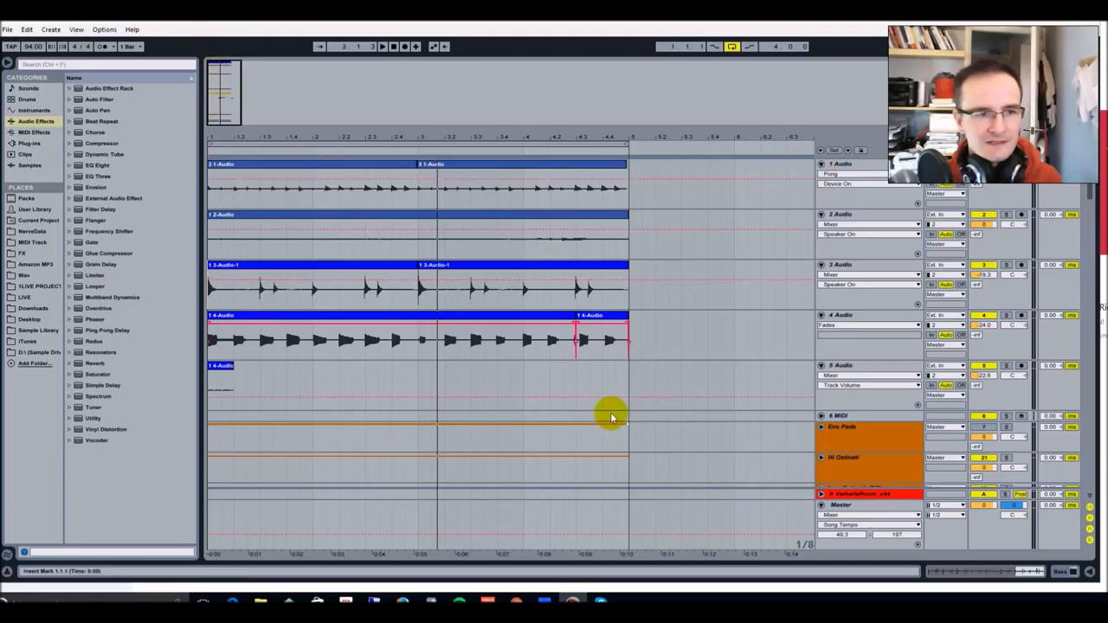
mouse_move(683, 266)
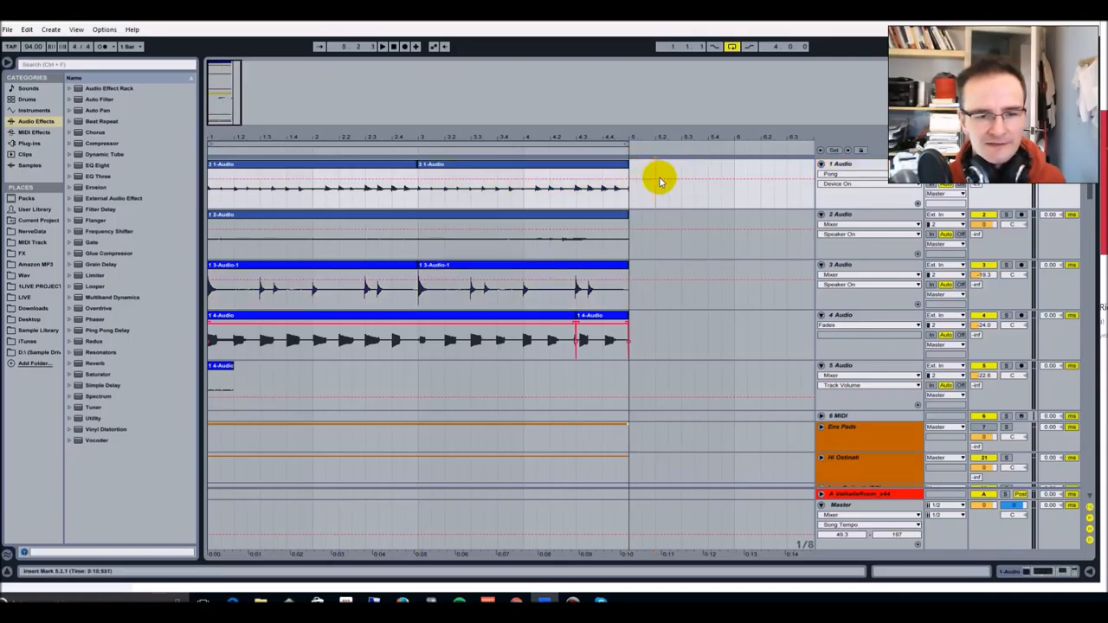
mouse_move(666, 179)
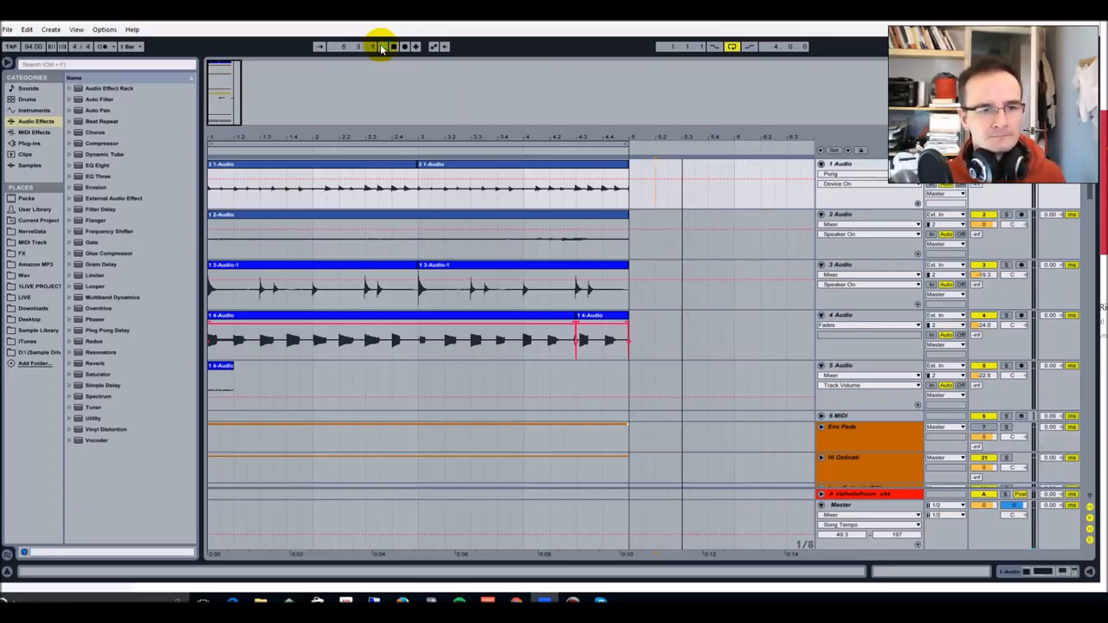
Start arrangement playback from the transport to hear the recorded percussion clips
left_click(381, 47)
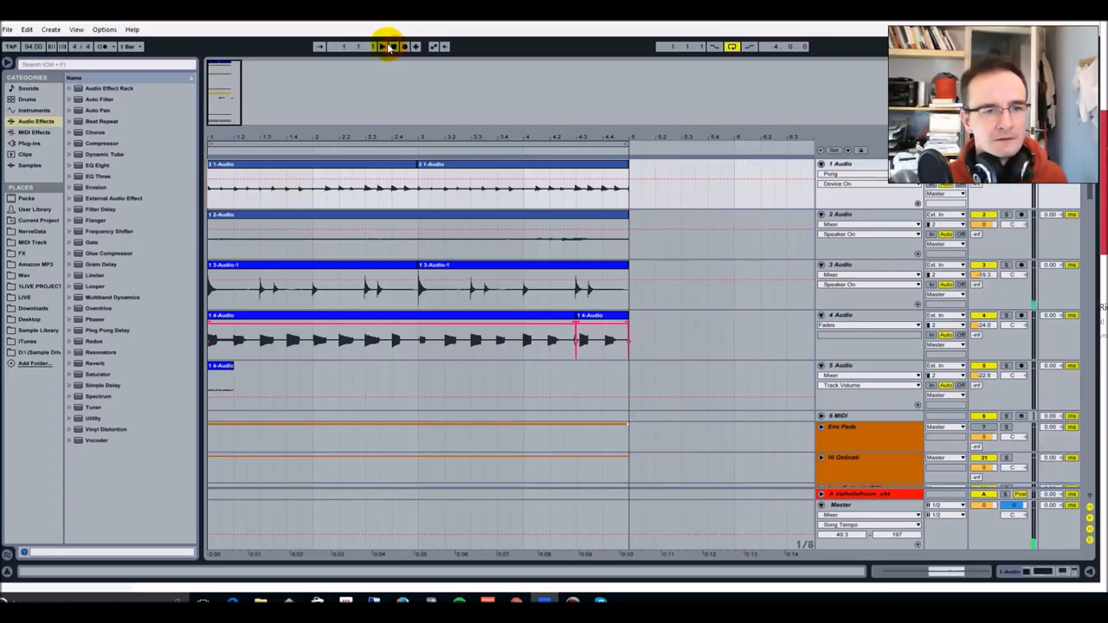
left_click(384, 45)
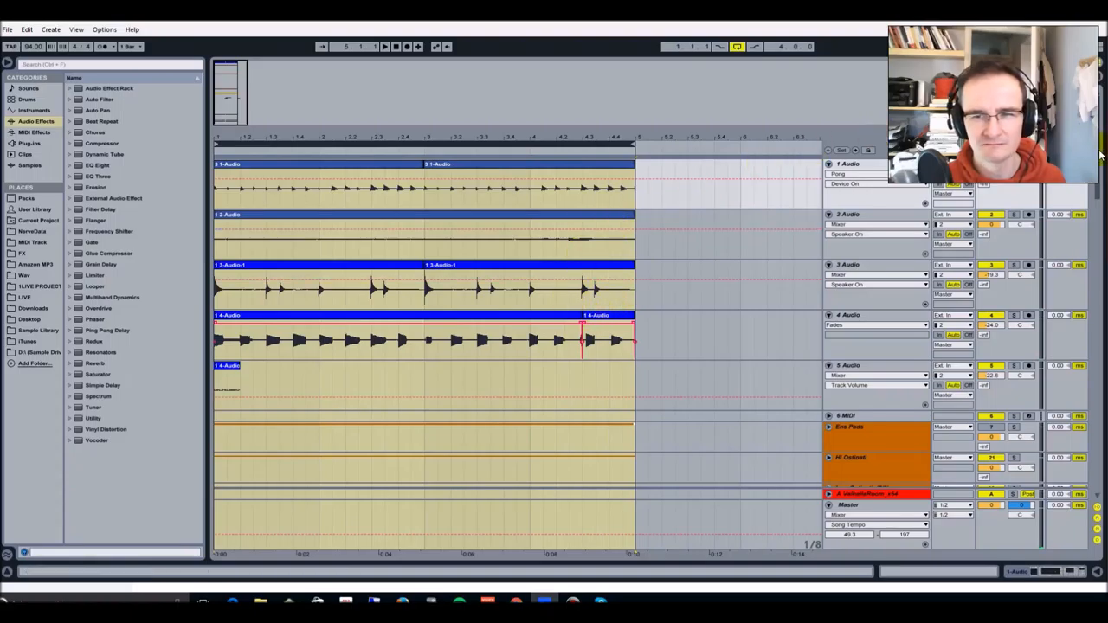
scroll("down", 3)
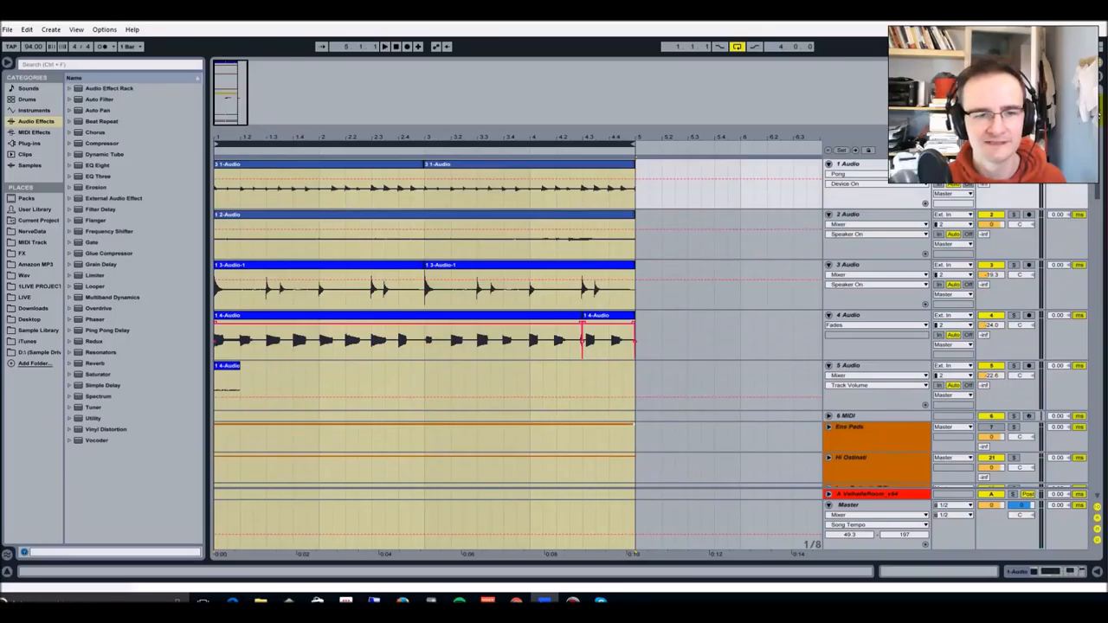
left_click(534, 165)
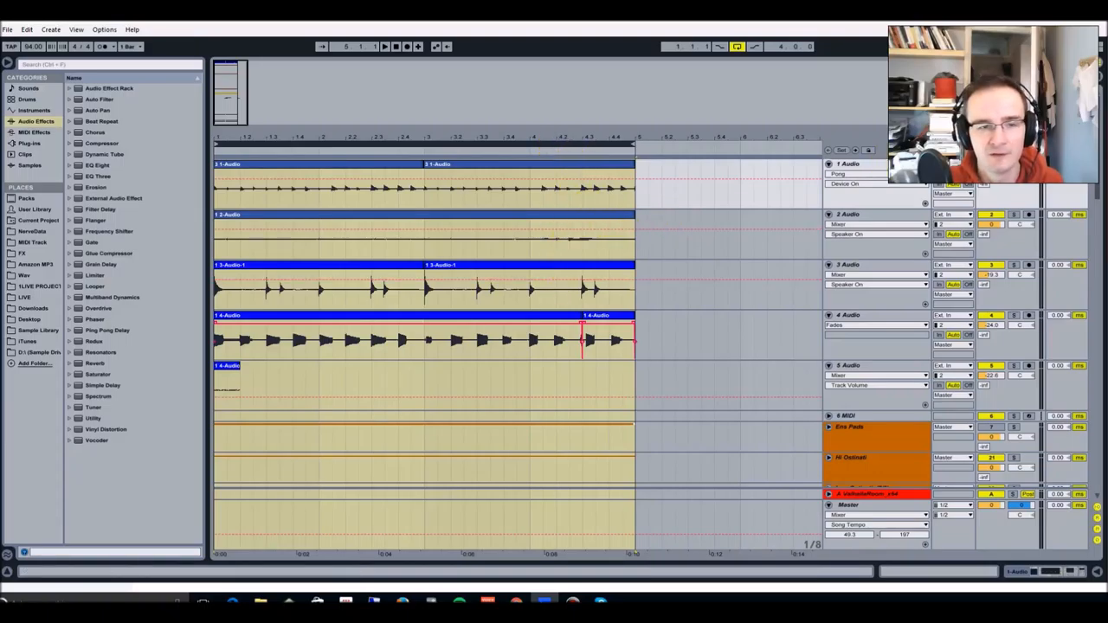
left_click(395, 171)
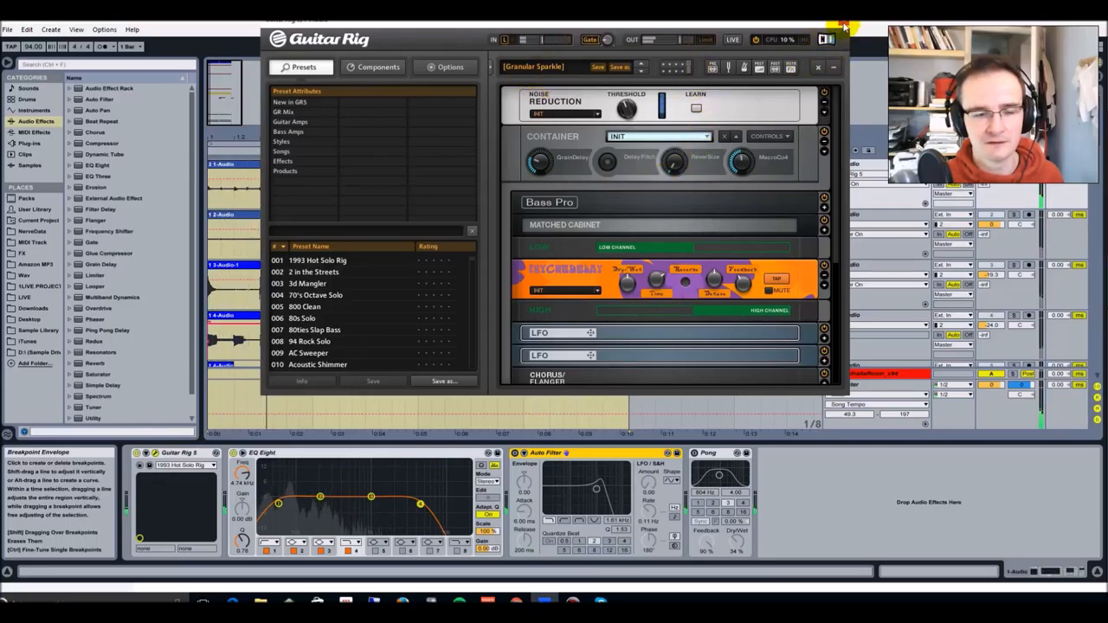
Close the Guitar Rig plugin window, returning to the track's amp, EQ, filter and delay chain
left_click(817, 68)
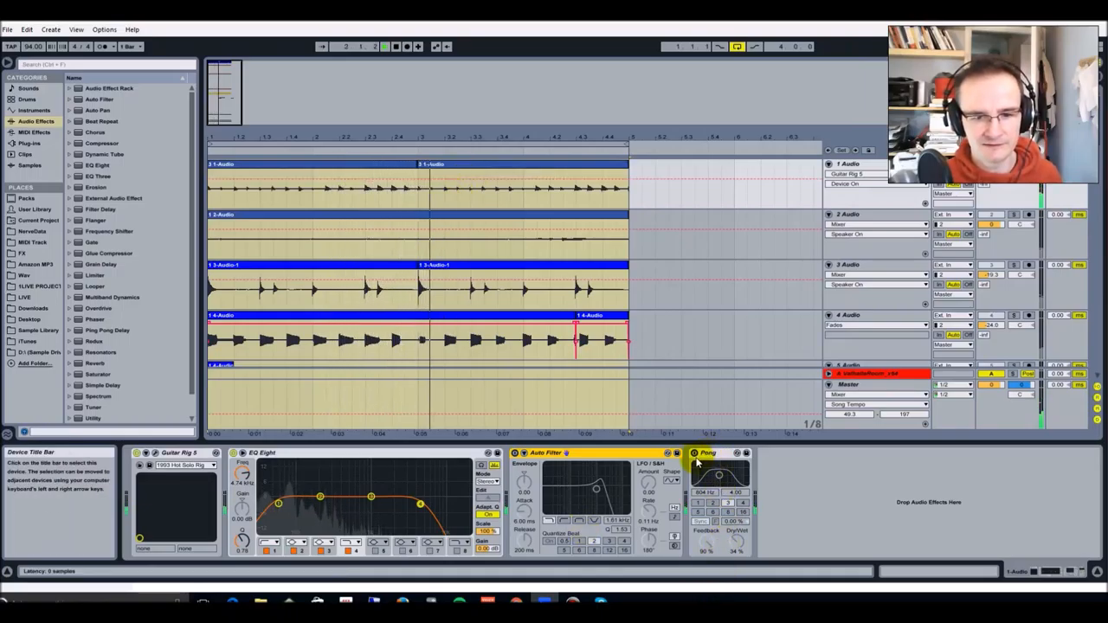
left_click(696, 454)
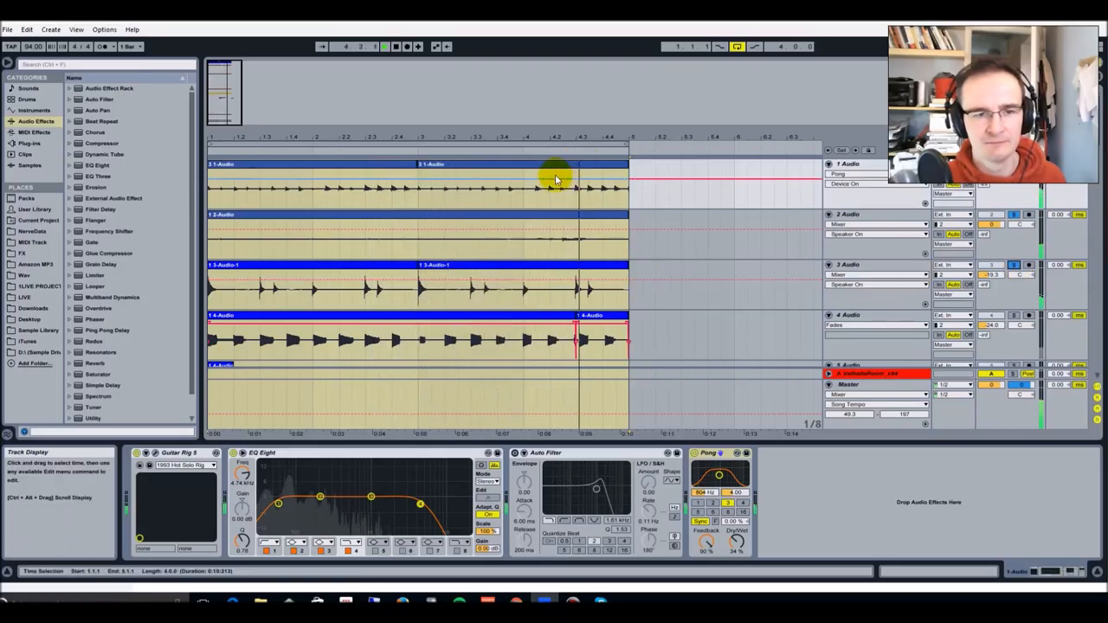
Position playback in the first track and open the Guitar Rig device showing the Thrash Solo+ preset
left_click(541, 166)
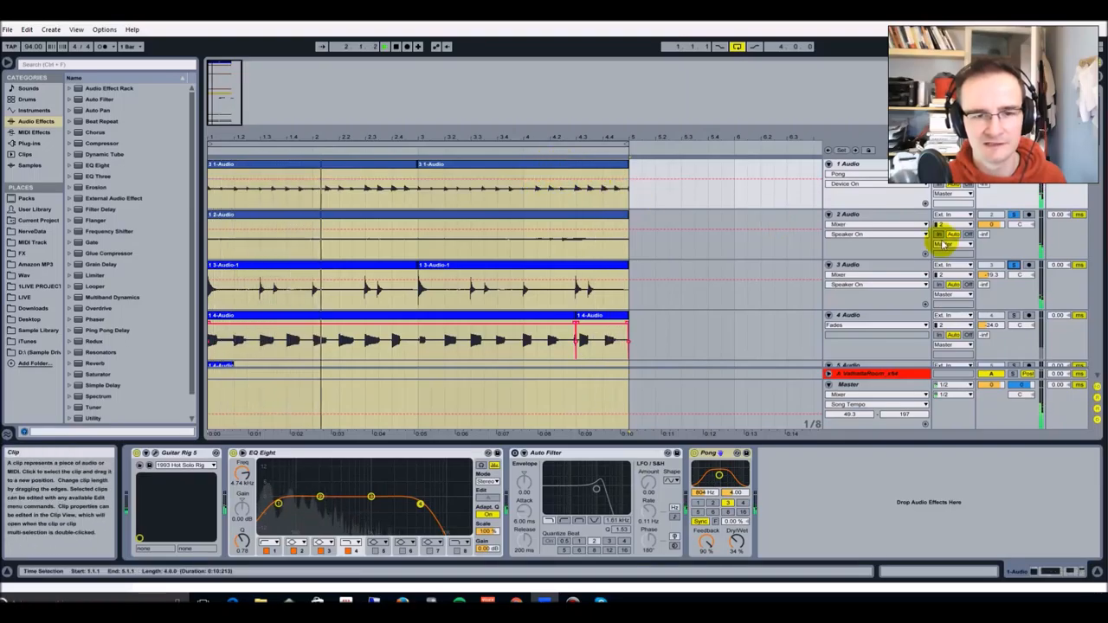
left_click(1013, 267)
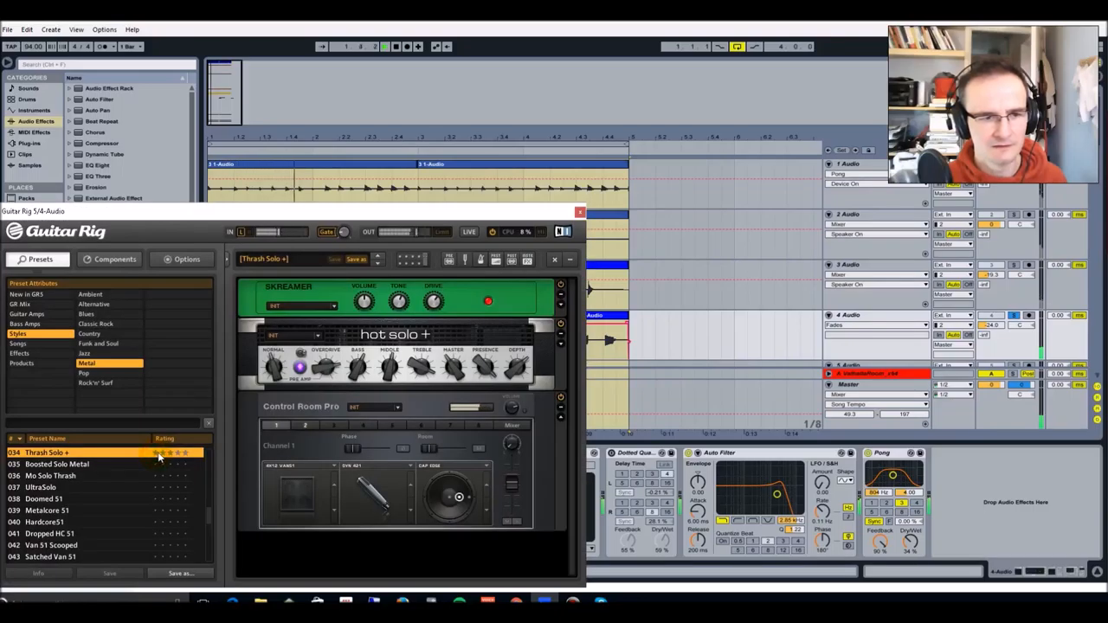
left_click(176, 452)
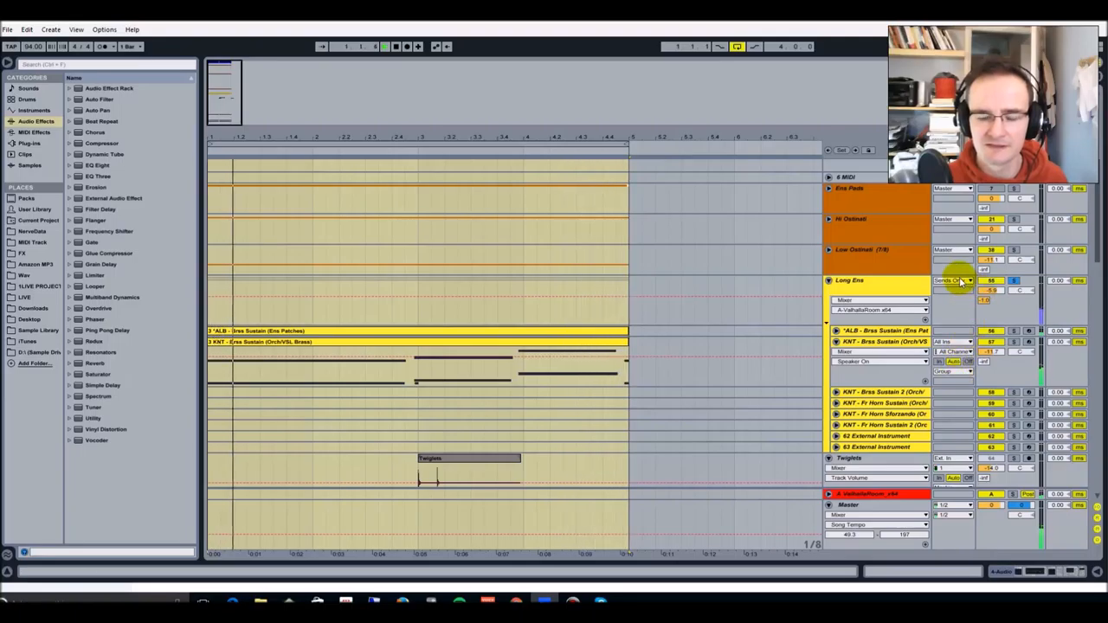
Check the brass group's Audio To routing, then show the A-ValhallaRoom return track's reverb device
left_click(953, 281)
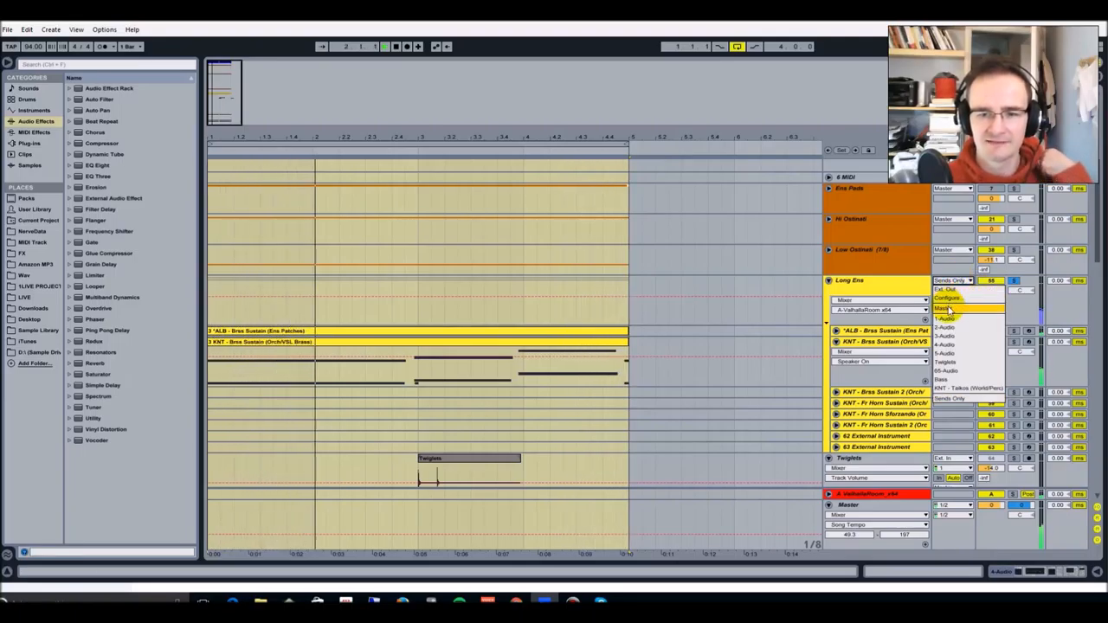
left_click(942, 309)
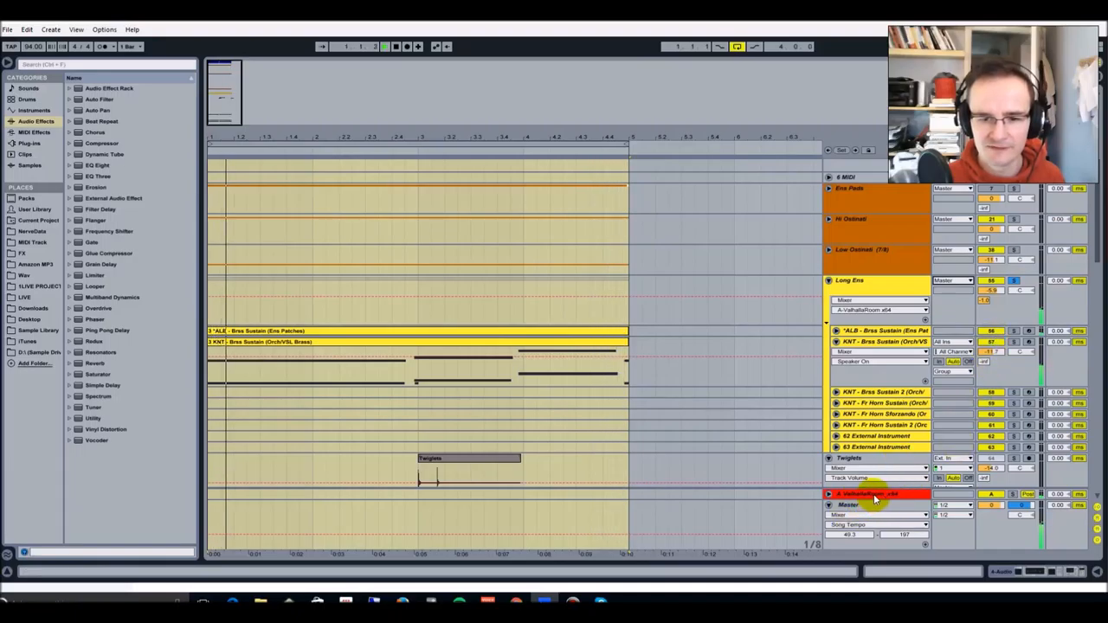
left_click(871, 496)
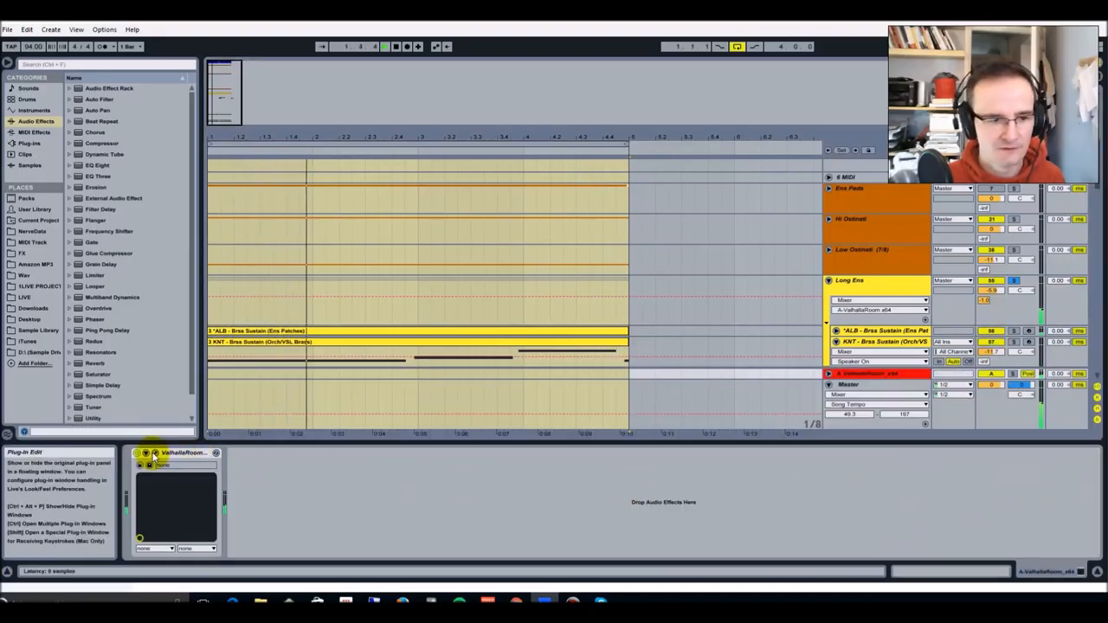
left_click(145, 454)
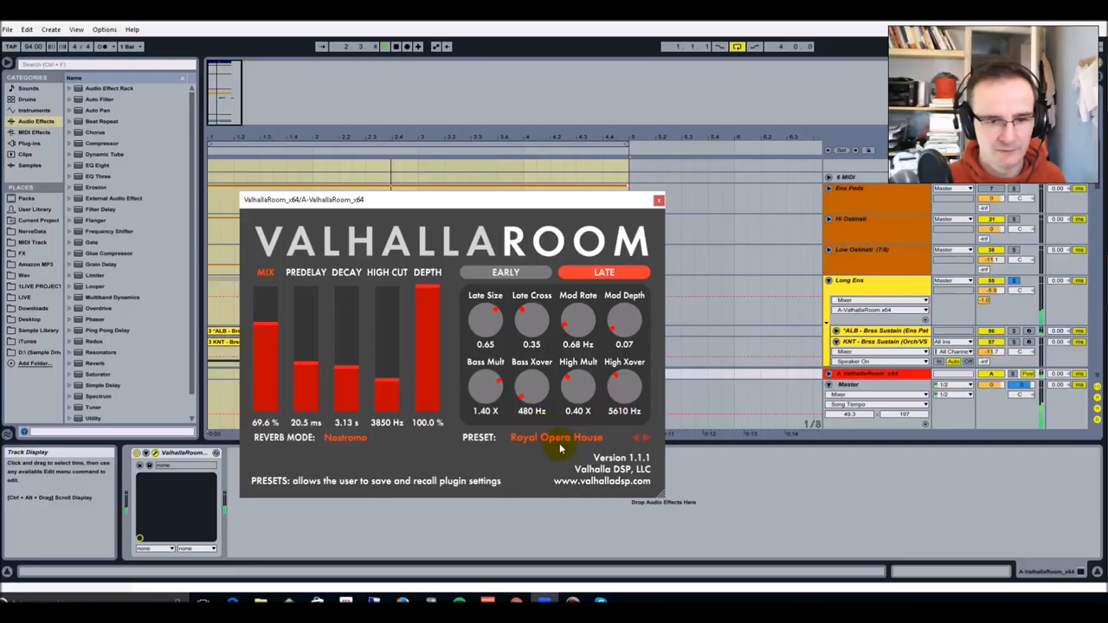
left_click(658, 200)
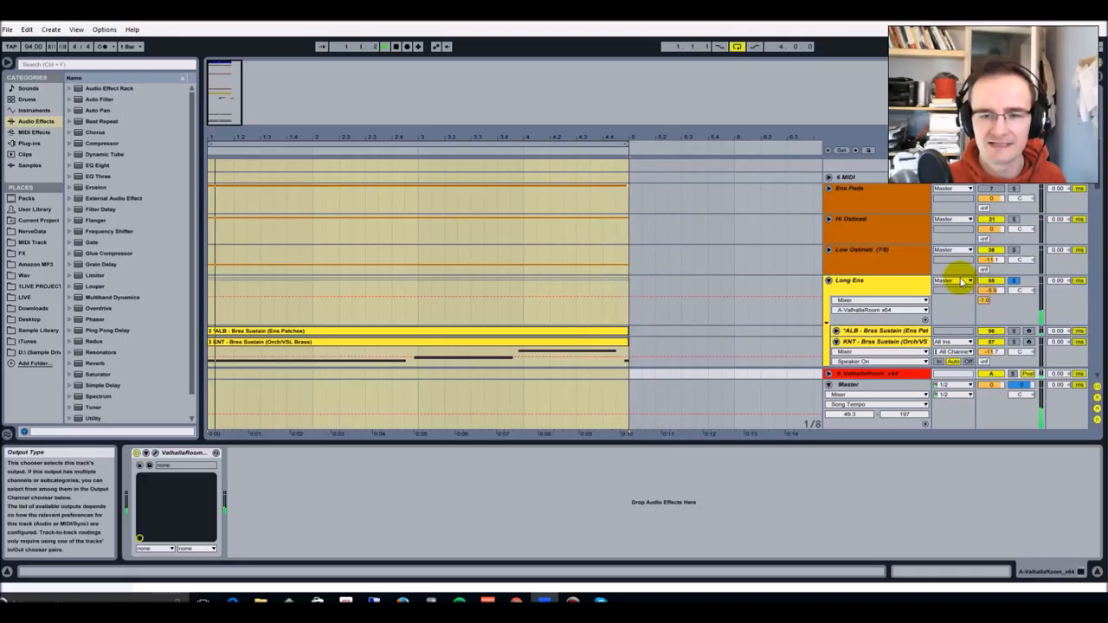
left_click(952, 281)
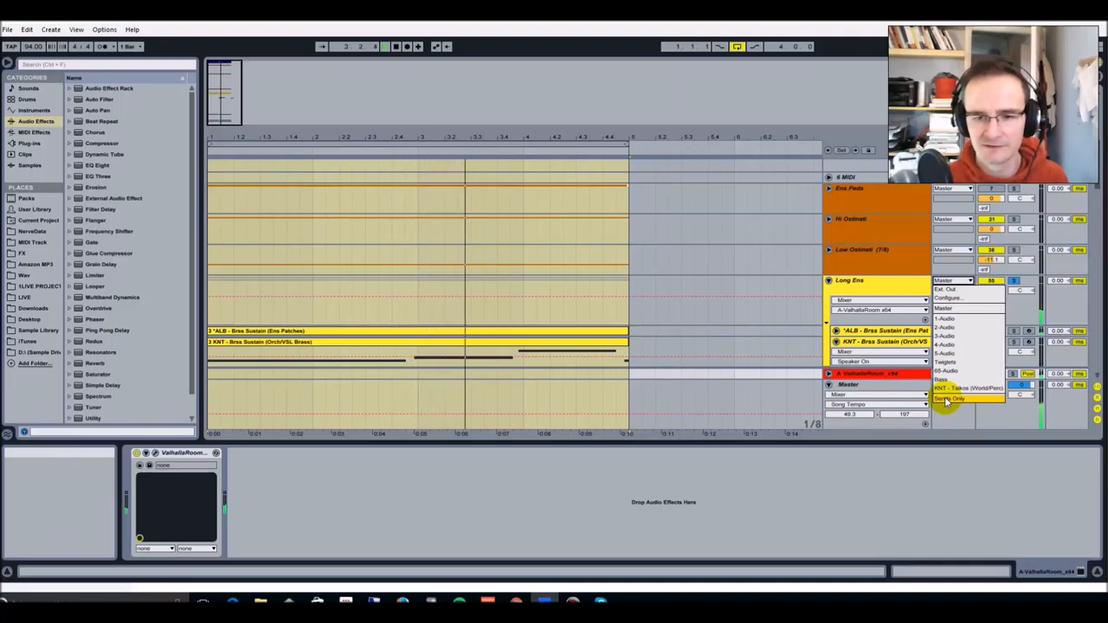
left_click(949, 398)
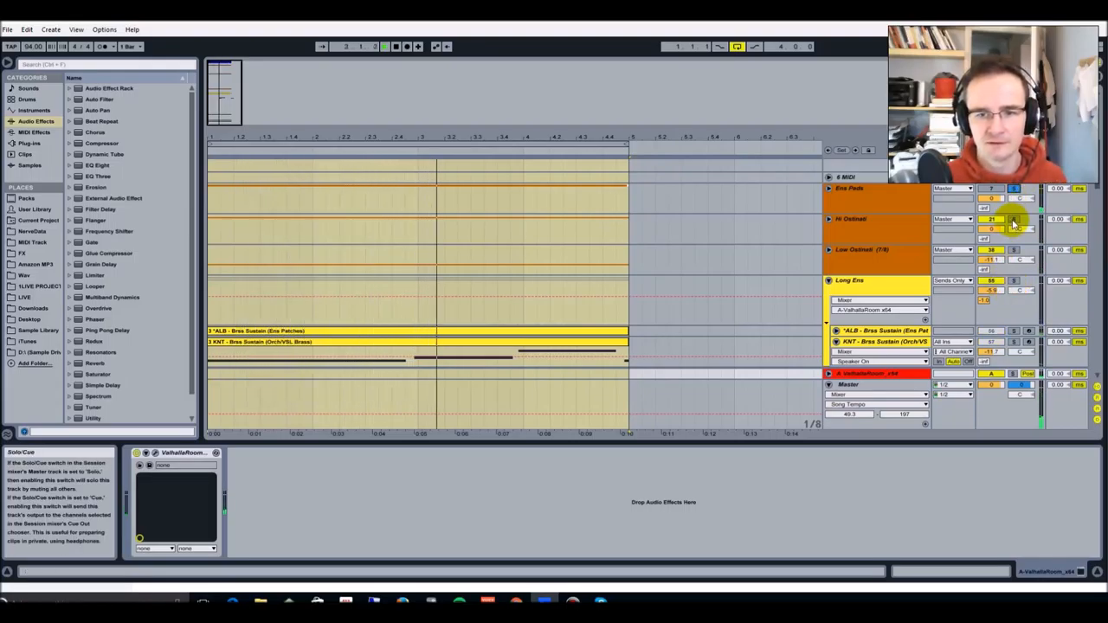
Scroll the arrangement down to the Timpani, 43-Audio and 44-Group percussion tracks
left_click(870, 187)
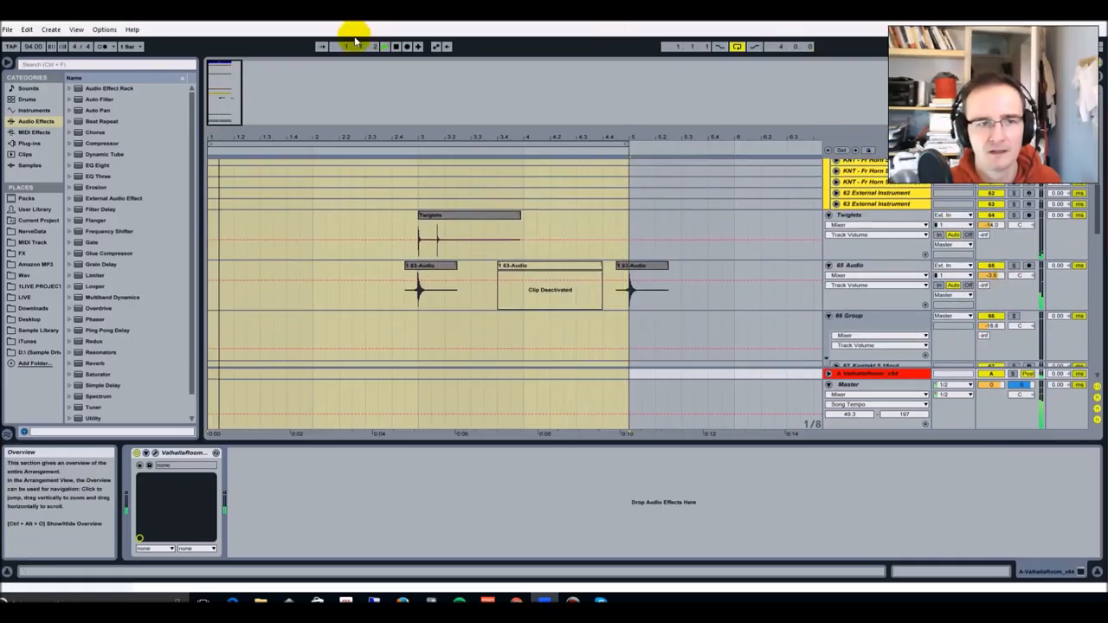
Show the Rumble track's Reaktor device and scroll down to the Kontakt group's low-strings tracks
left_click(353, 41)
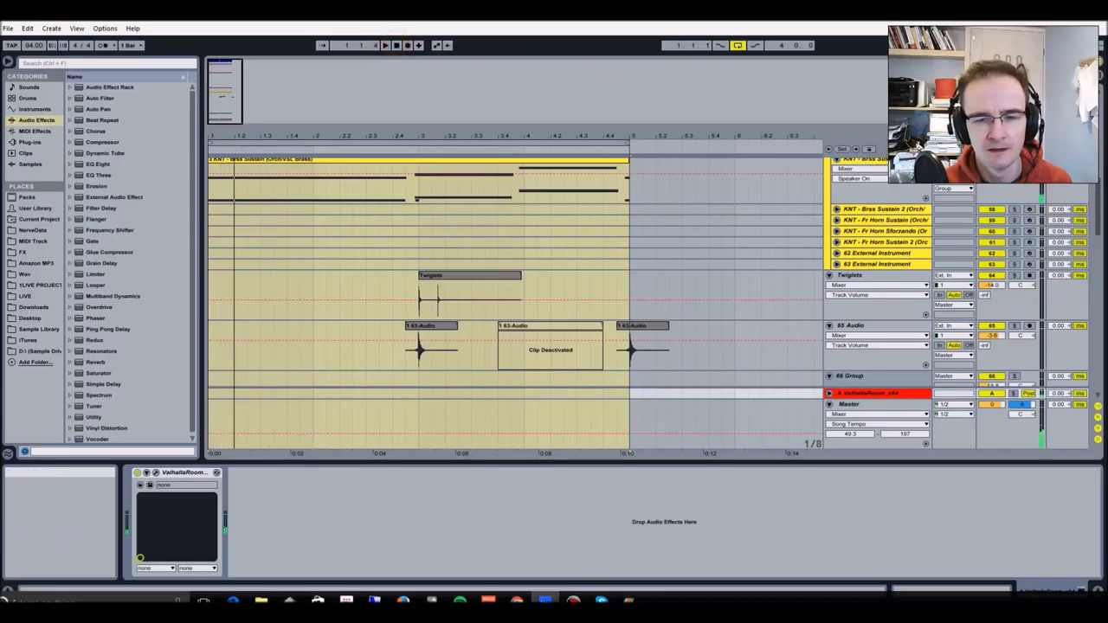
mouse_move(883, 275)
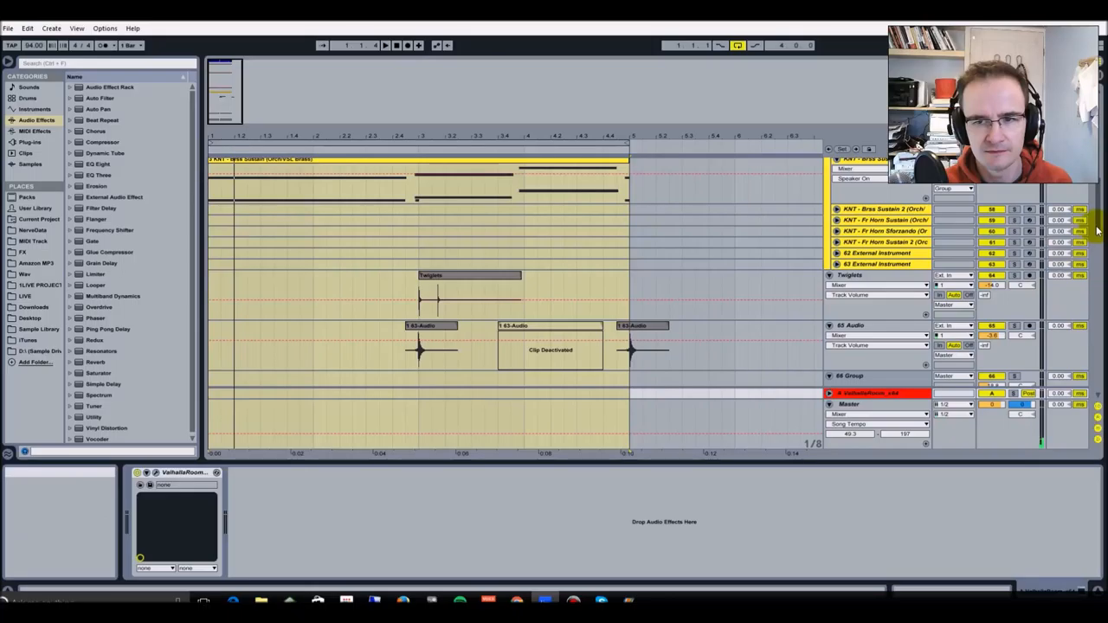
scroll("down", 3)
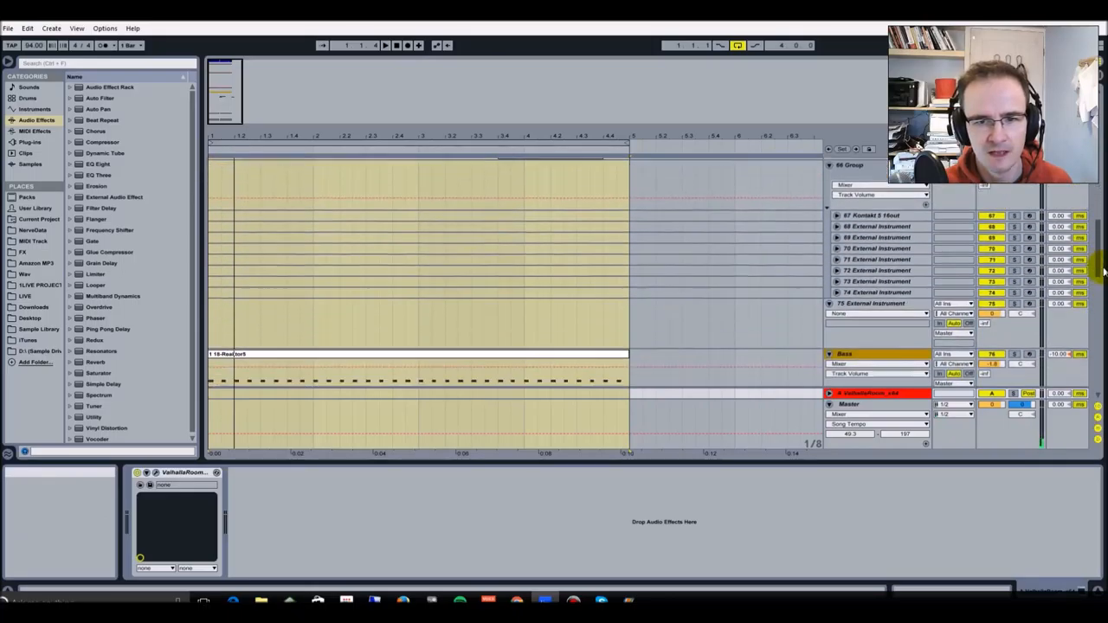
scroll("down", 3)
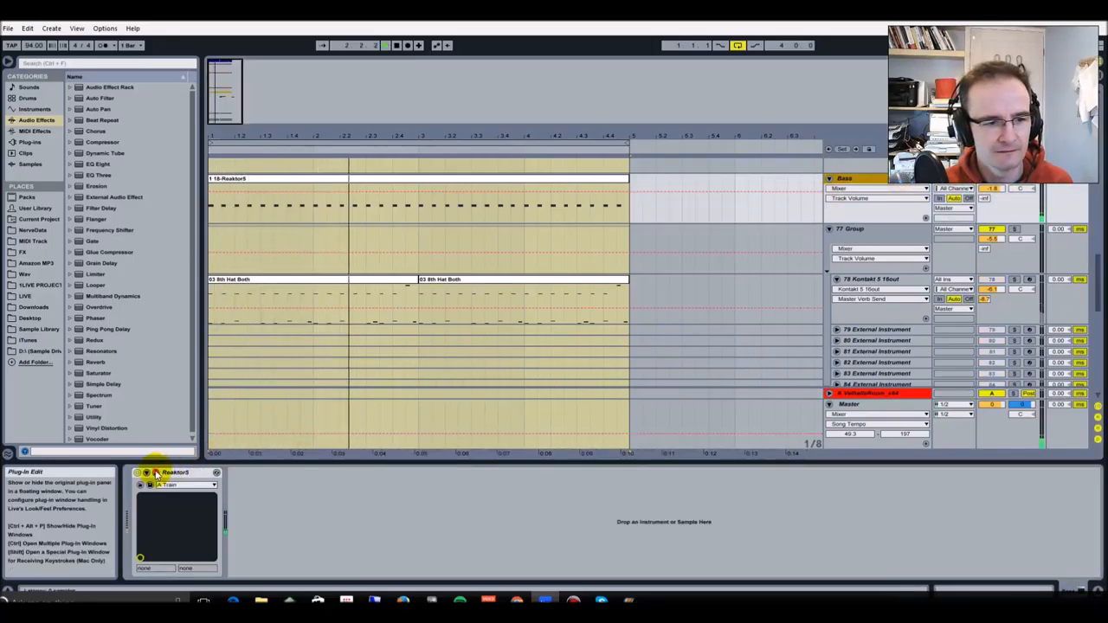
left_click(148, 473)
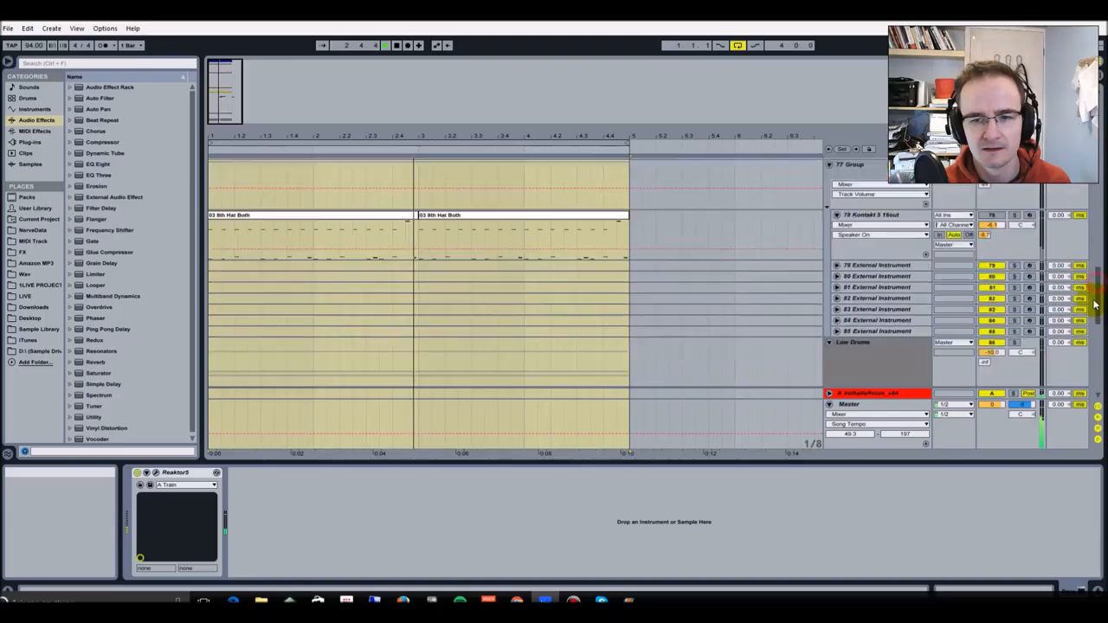
scroll("down", 3)
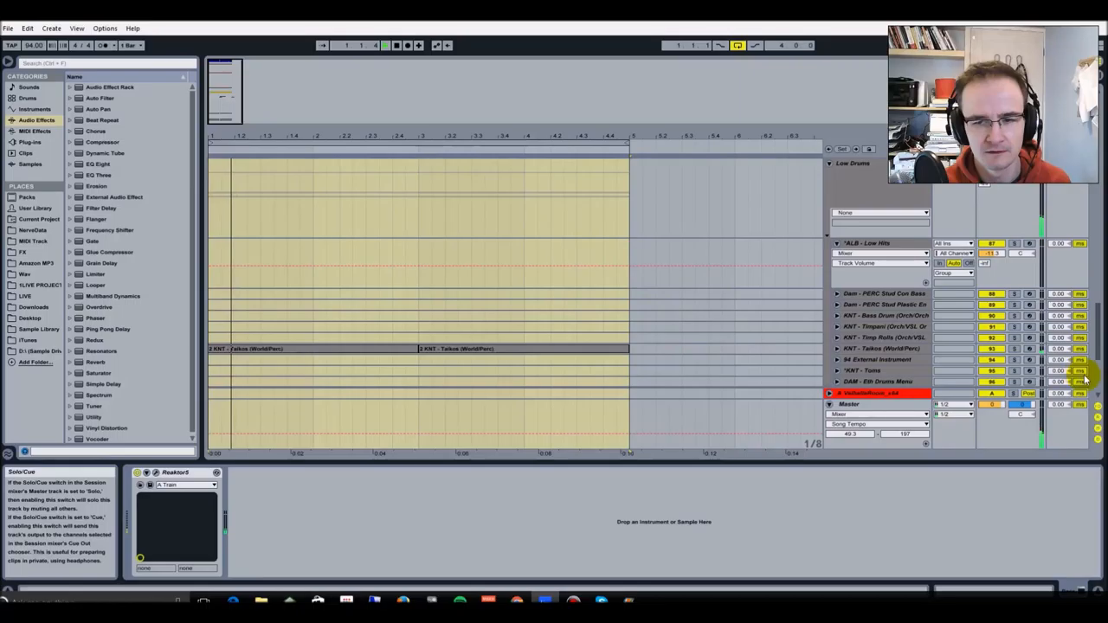
scroll("down", 3)
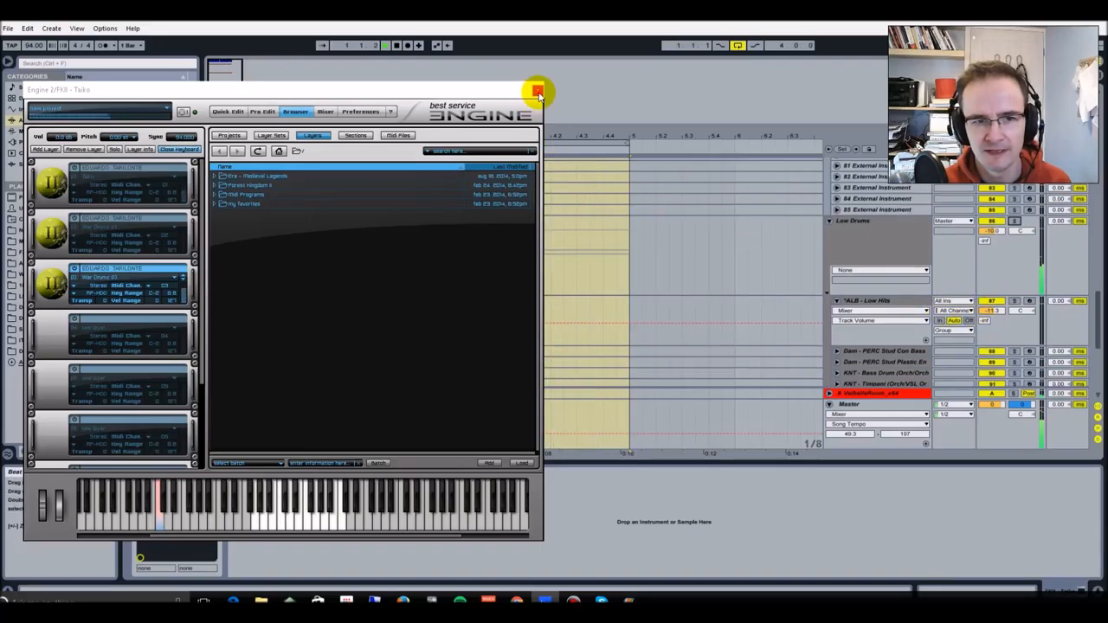
Close the Engine sampler plug-in window after reviewing its loaded multis
left_click(536, 90)
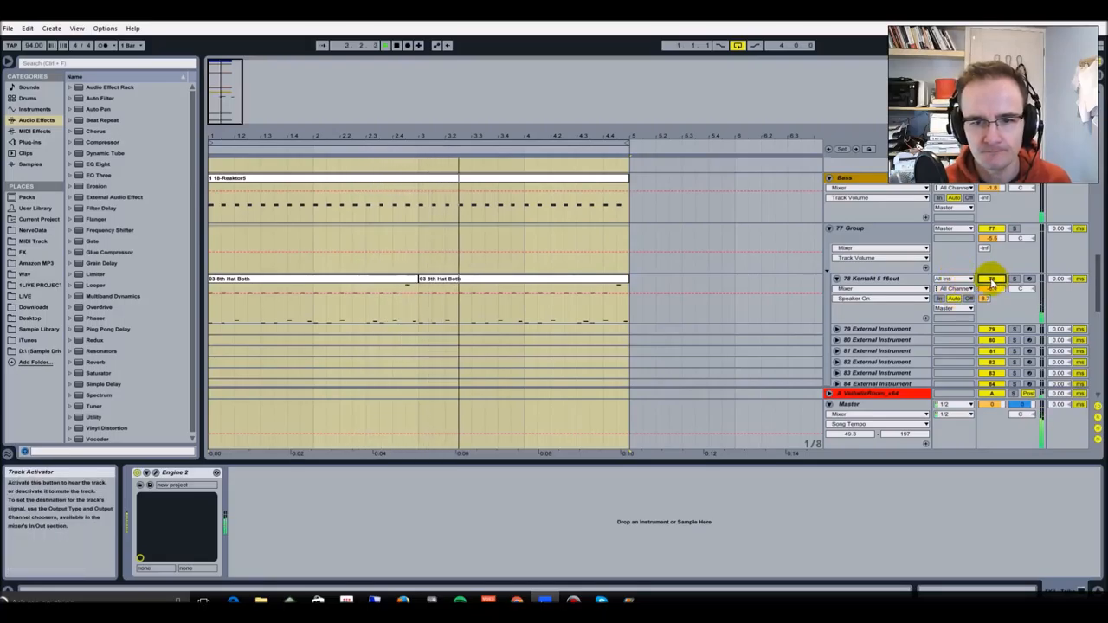
Show the Kontakt 5 track's devices and open the Kontakt instrument with its orchestral libraries
left_click(869, 277)
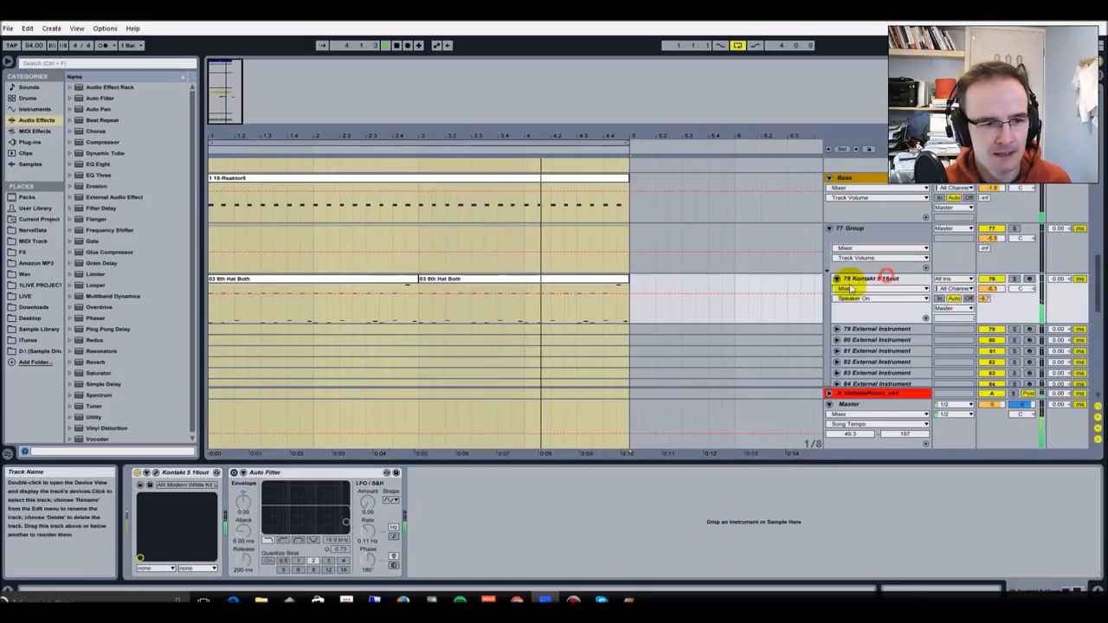
left_click(156, 475)
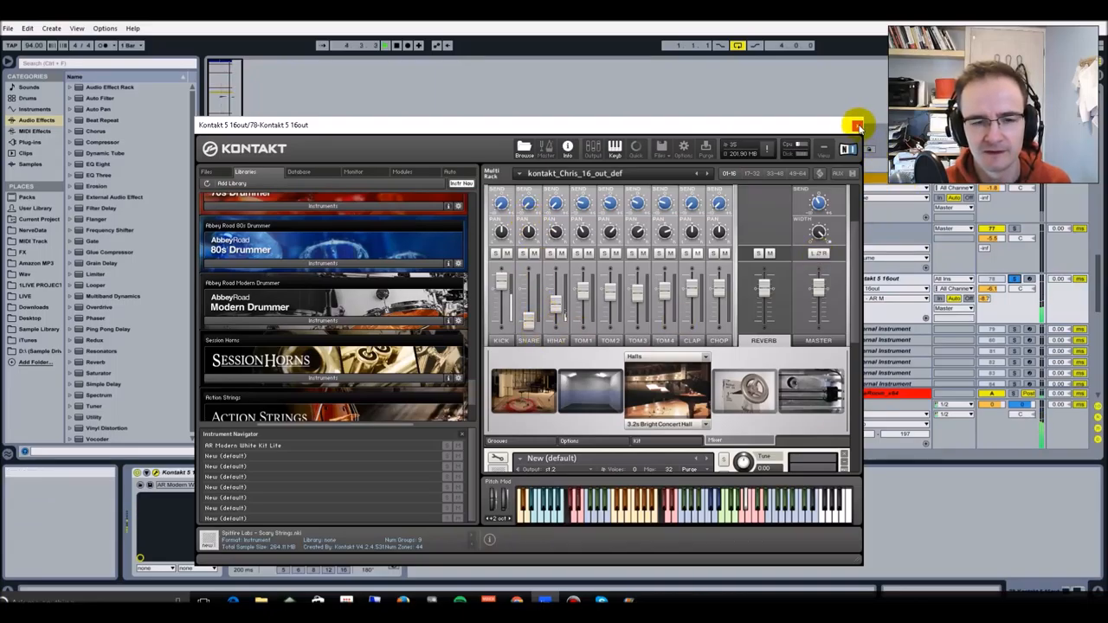
Close the Kontakt window, returning to the audio track with short hits and a deactivated clip
left_click(858, 125)
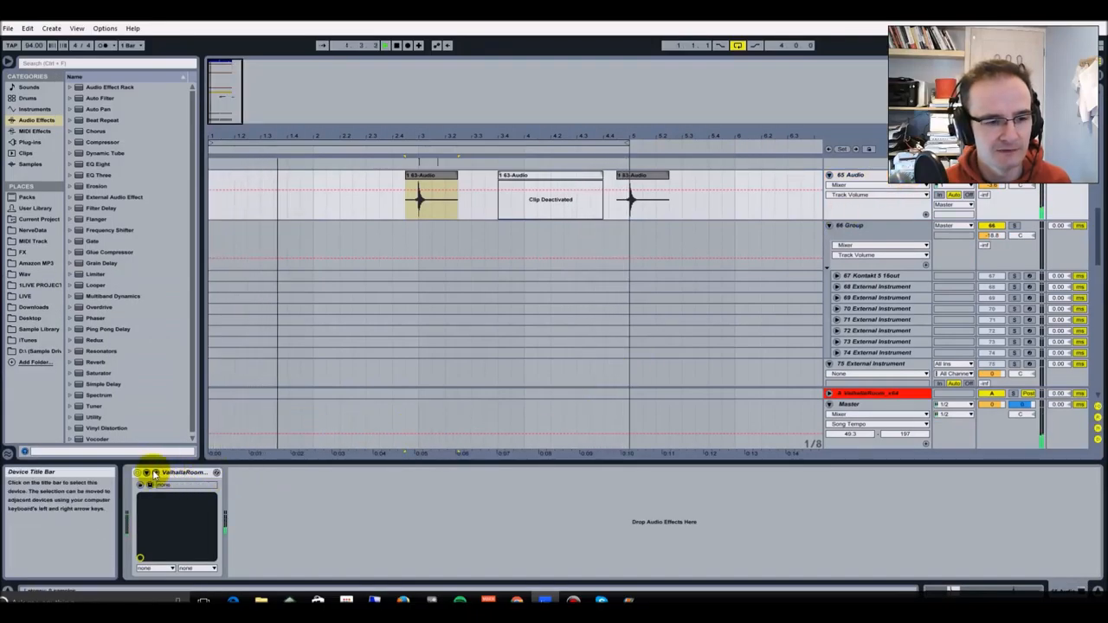
Select the reverb device and hits audio track, then open the first audio hit clip in Clip View
left_click(138, 473)
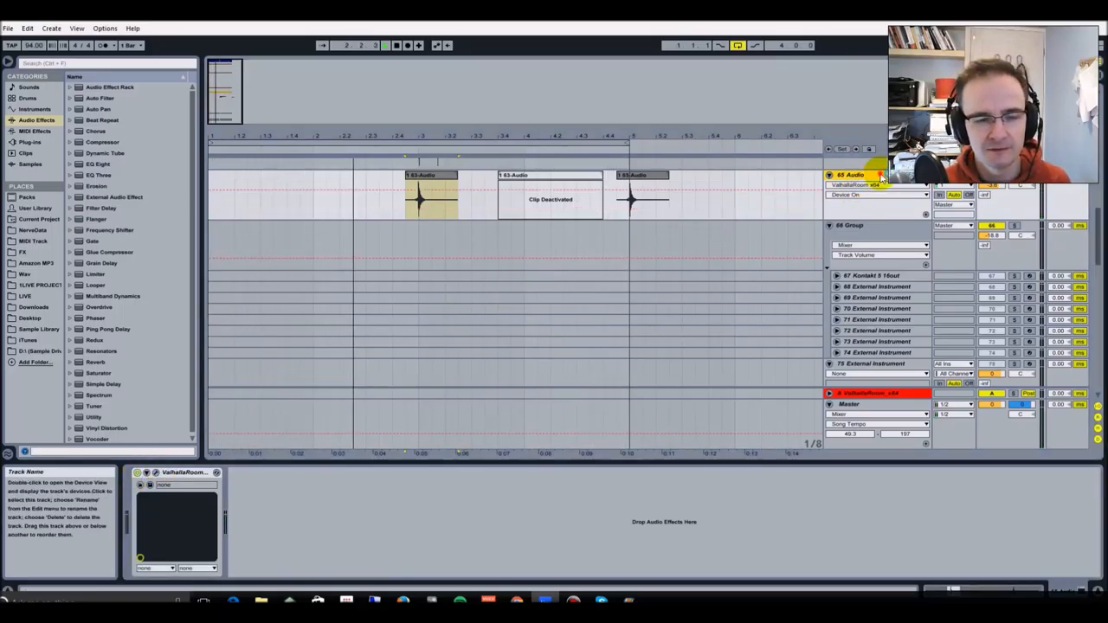
left_click(436, 176)
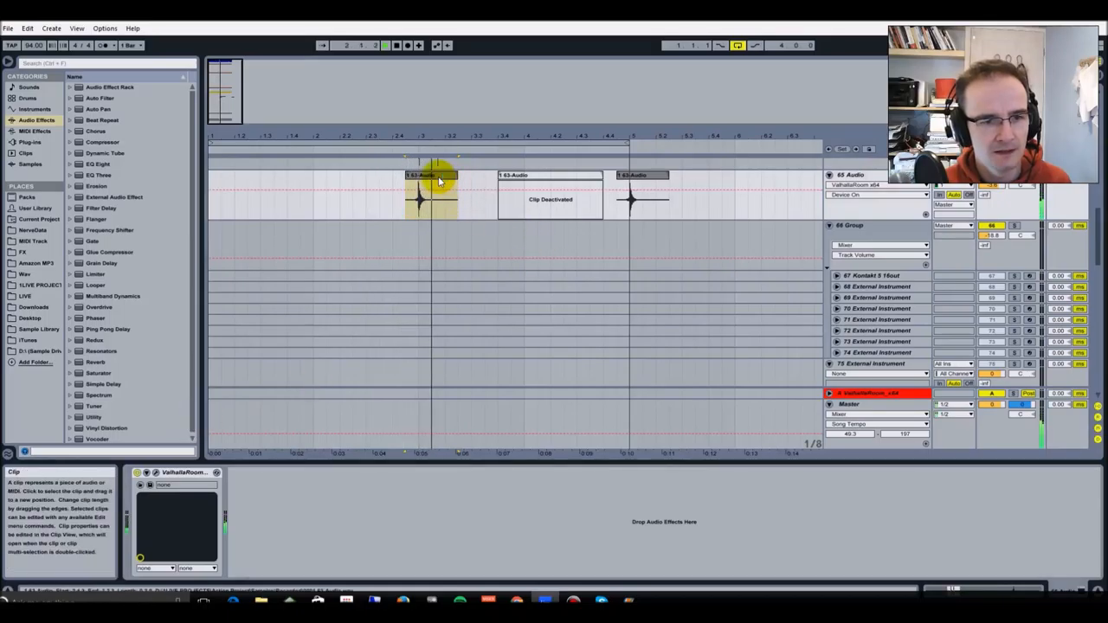
double_click(432, 200)
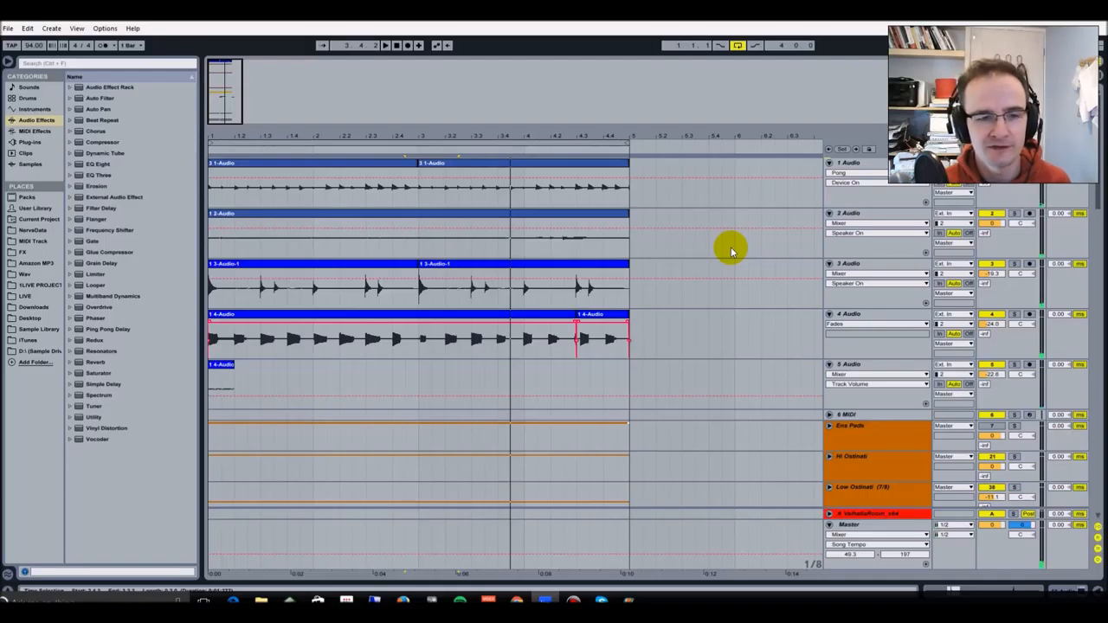
mouse_move(724, 260)
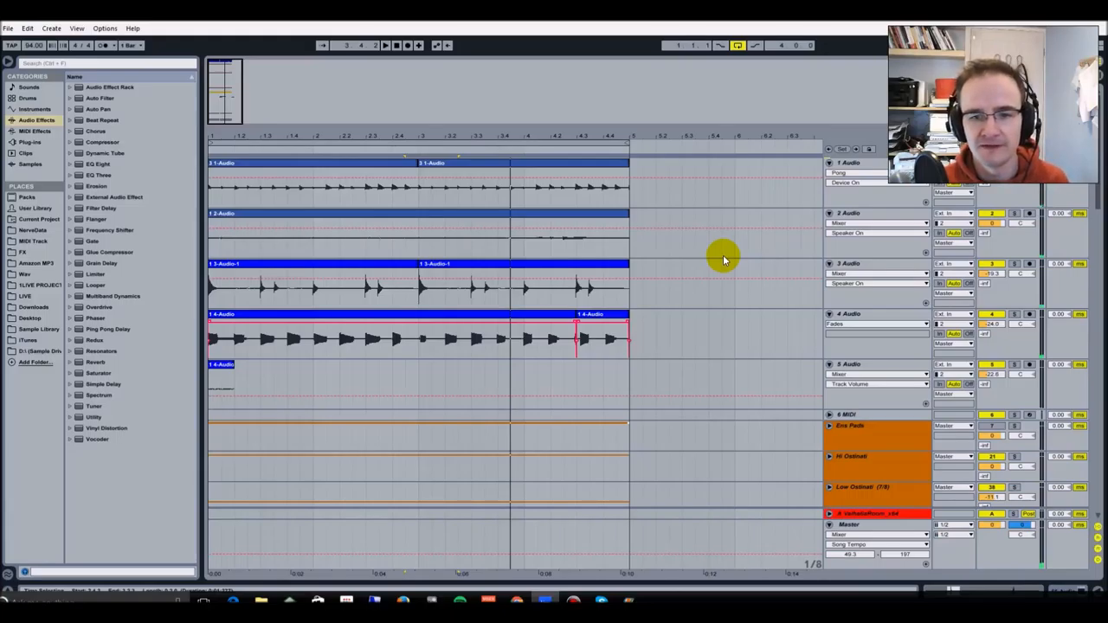
mouse_move(769, 130)
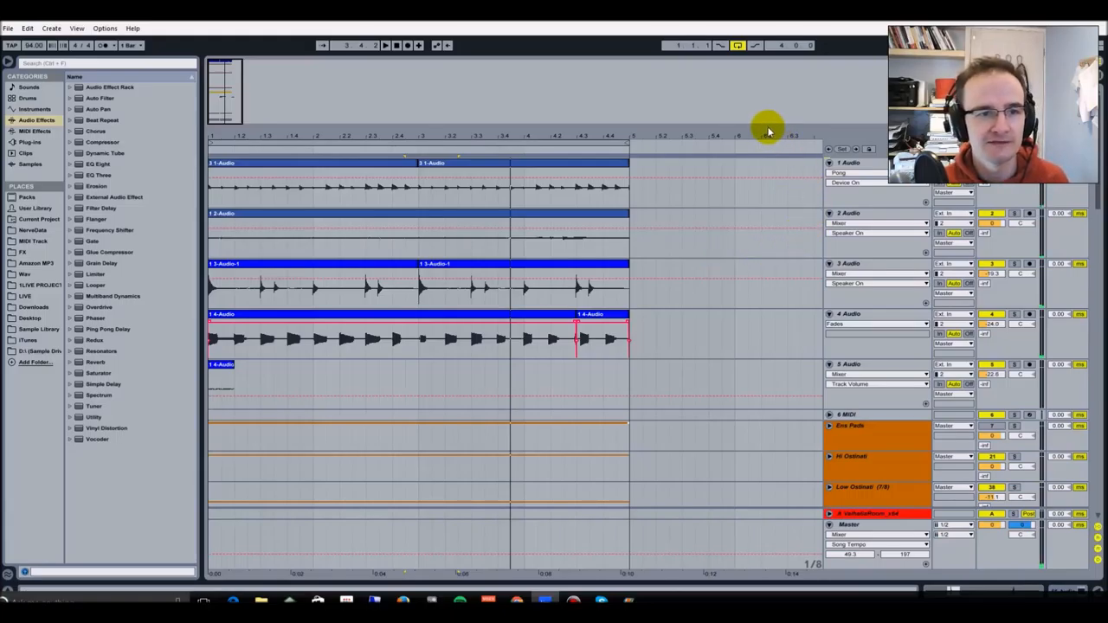